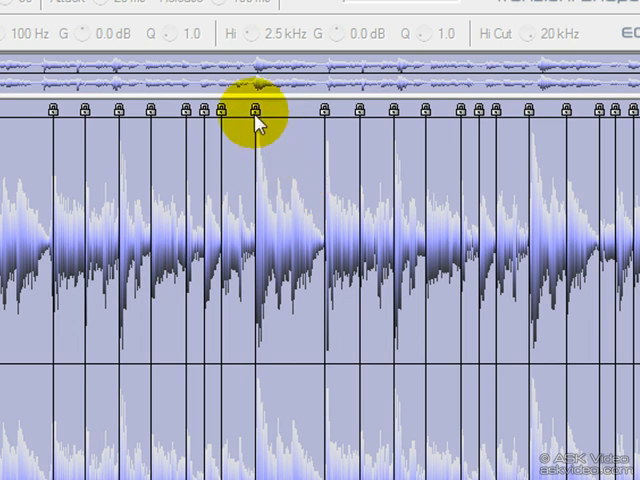
mouse_move(393, 116)
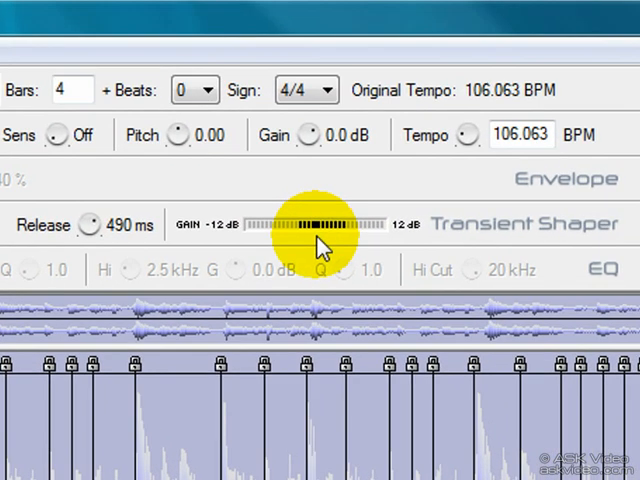
Turn the global Gain knob down from 0.0 dB to -3.3 dB.
scroll("down", 3)
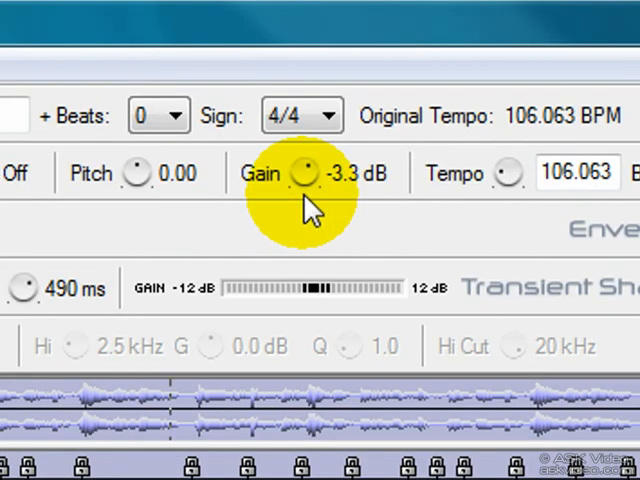
left_click_drag(303, 173, 308, 165)
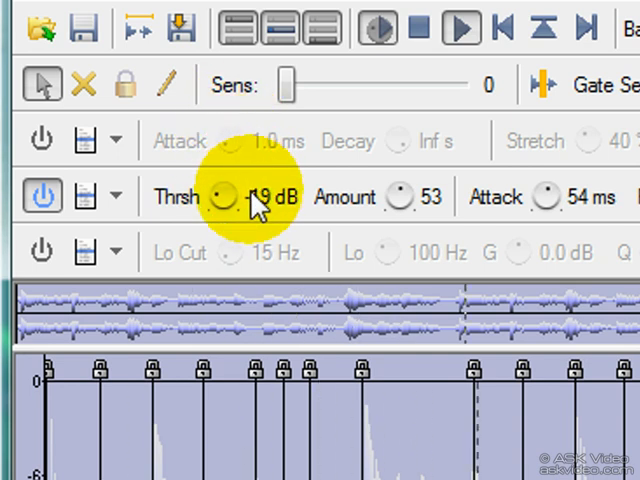
Set the Transient Shaper threshold to -22 dB and its amount to 55.
left_click_drag(213, 196, 213, 210)
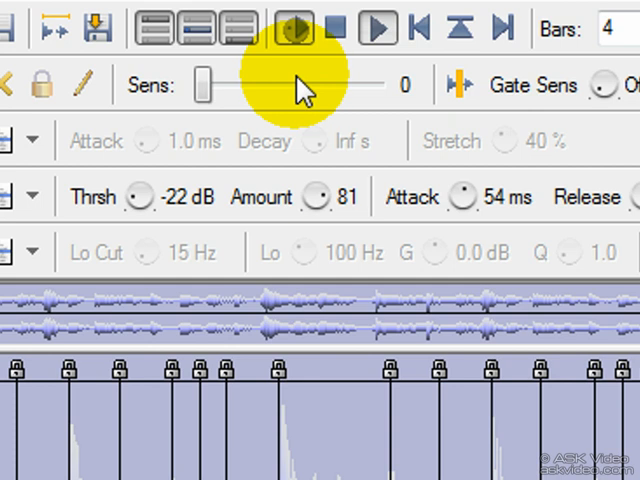
left_click_drag(315, 85, 315, 195)
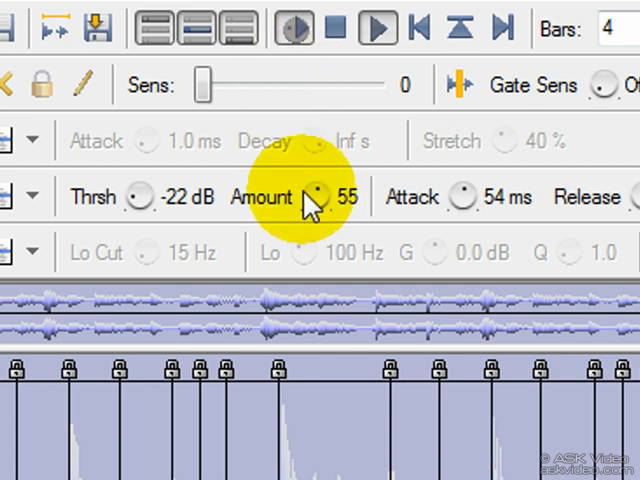